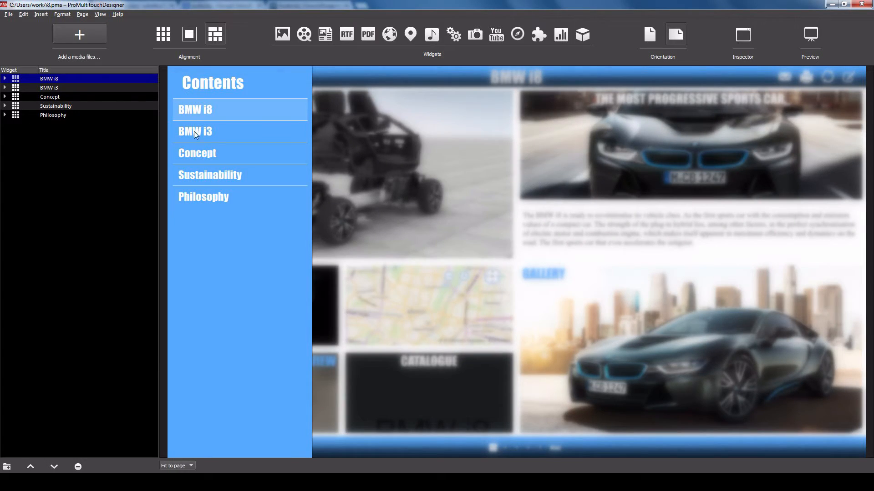
Add a new page to the presentation from the table of contents page tree
click(49, 88)
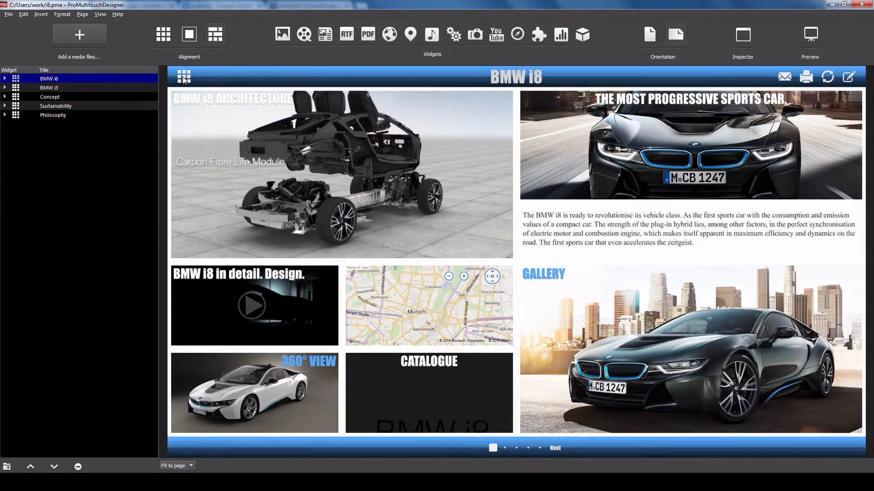
click(183, 76)
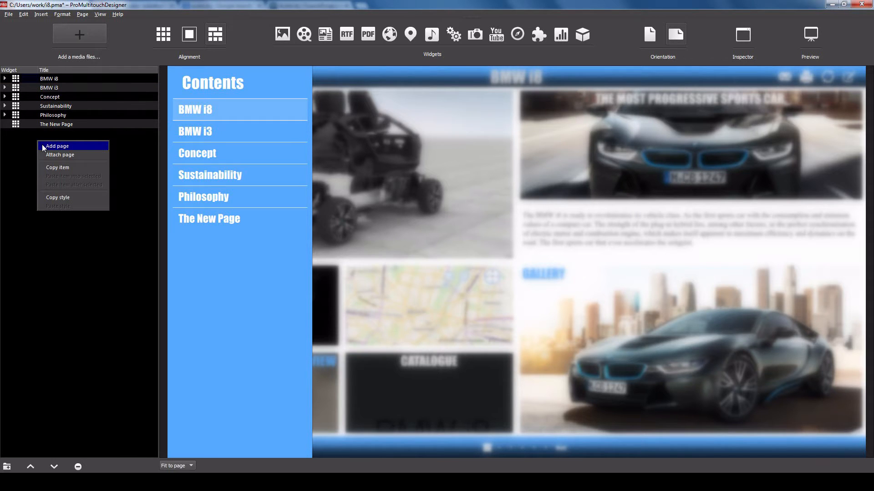
click(56, 146)
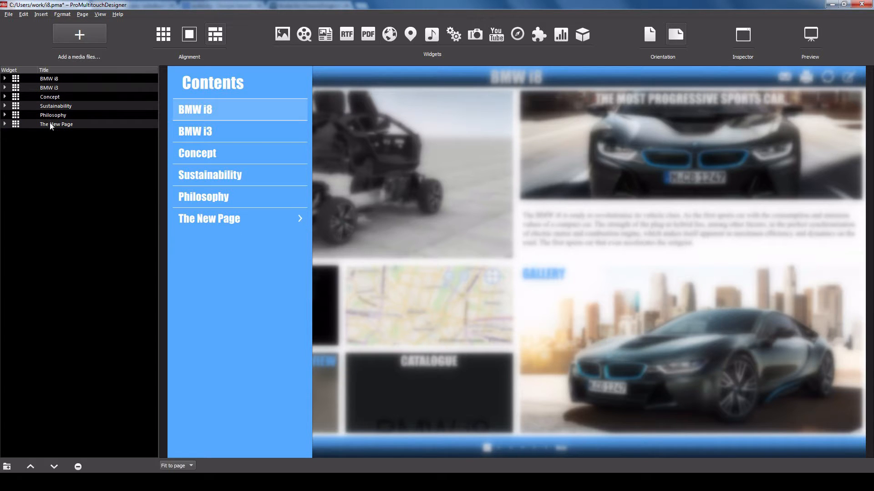
Set the contents menu font to size 35 in black via the Inspector
click(741, 35)
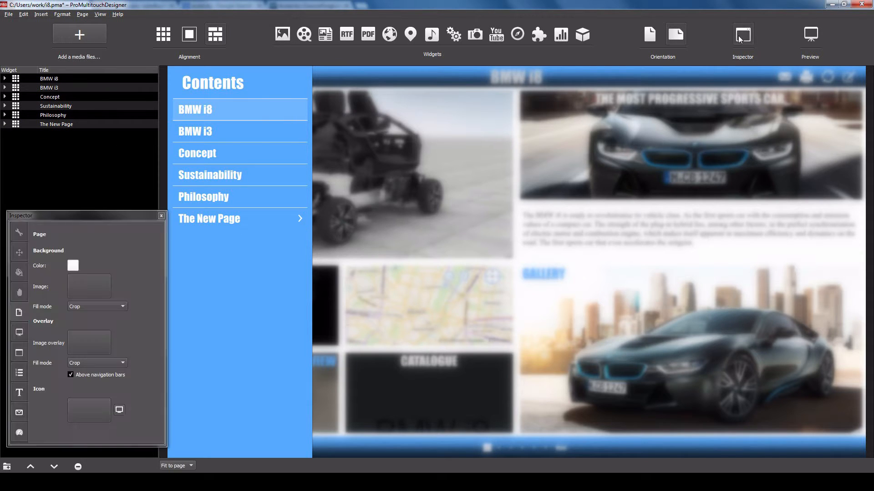
mouse_move(18, 373)
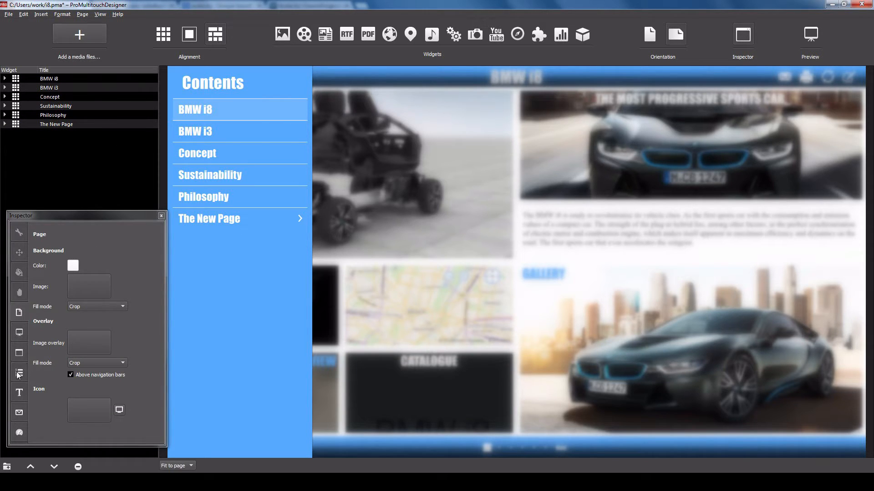
click(18, 373)
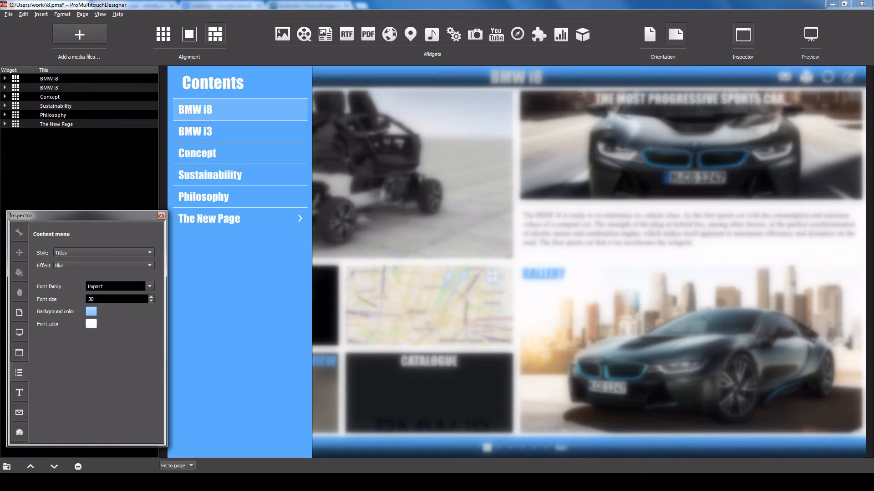
click(91, 324)
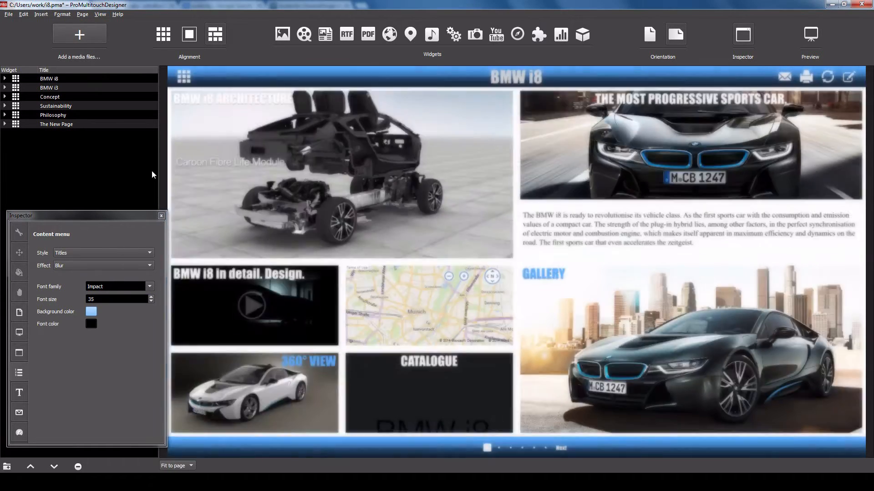
List the BMW i3 page's widgets and add a subpage under The New Page
click(161, 216)
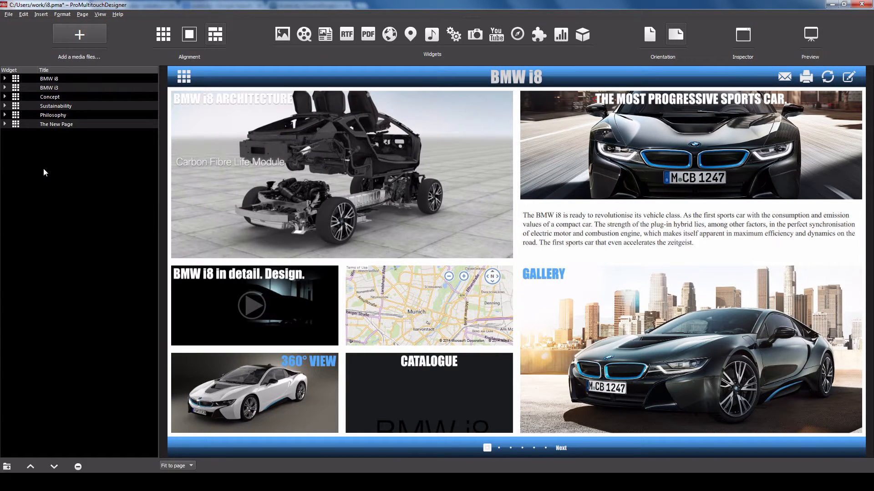
click(49, 79)
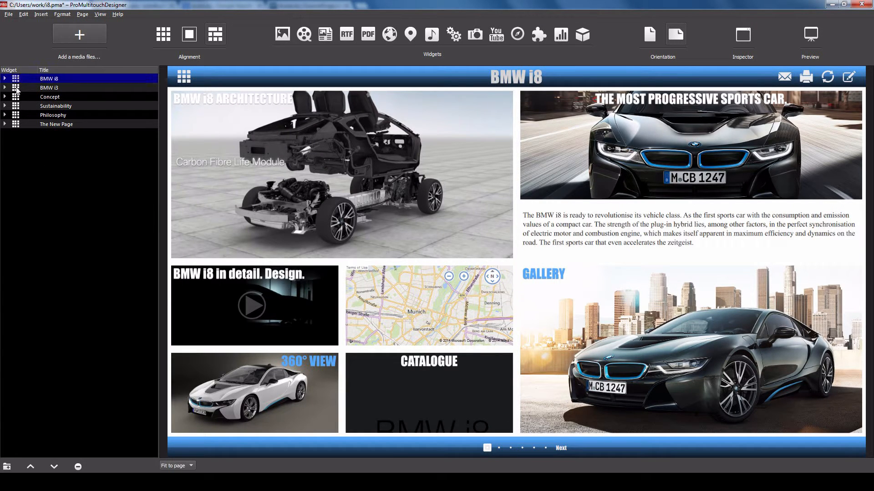
click(4, 88)
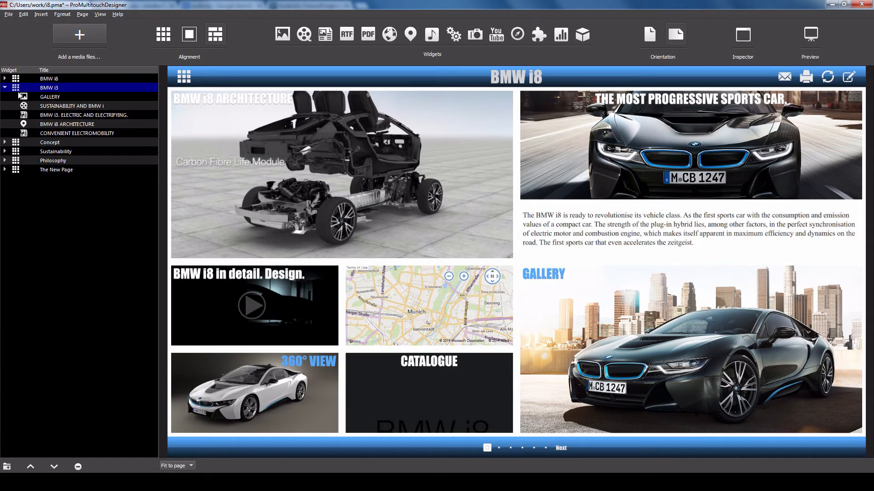
click(71, 106)
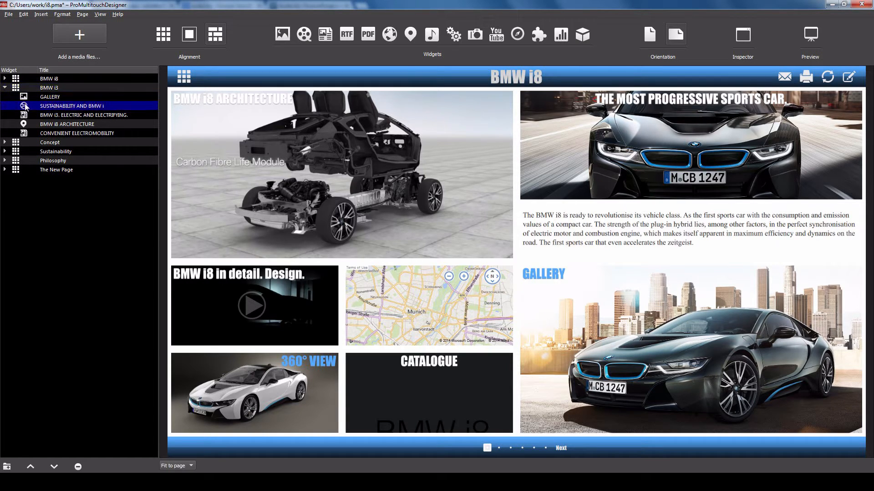
click(84, 115)
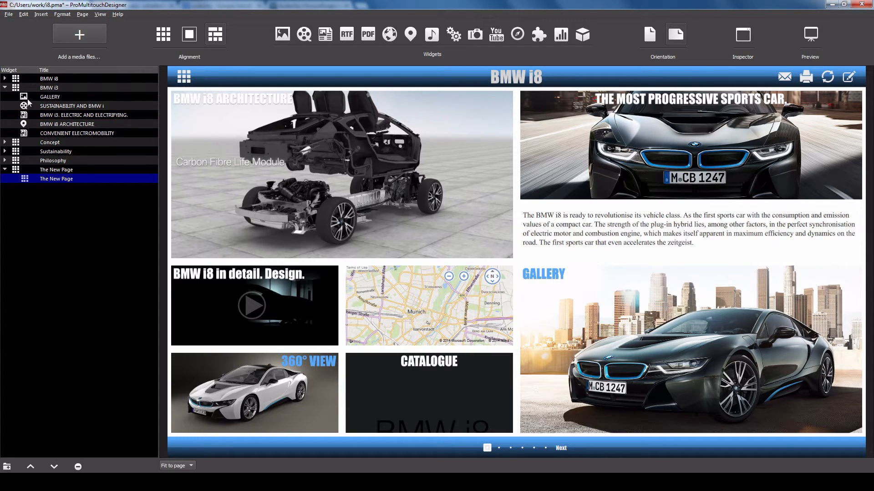
Check the BMW i8 page in the Inspector and list its widgets, selecting CATALOGUE
click(48, 78)
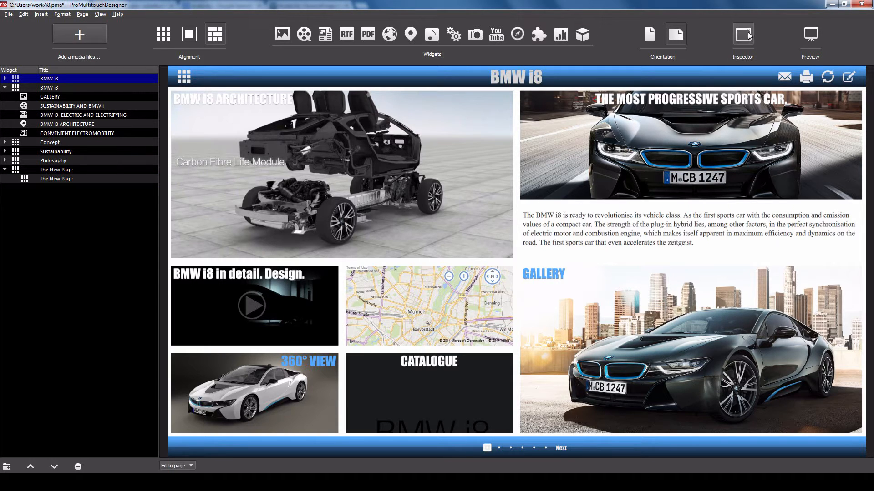
click(743, 34)
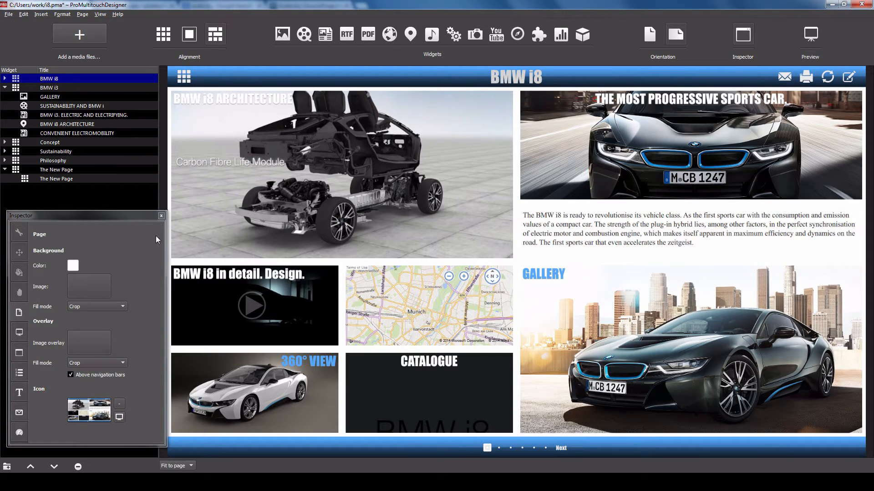
click(162, 215)
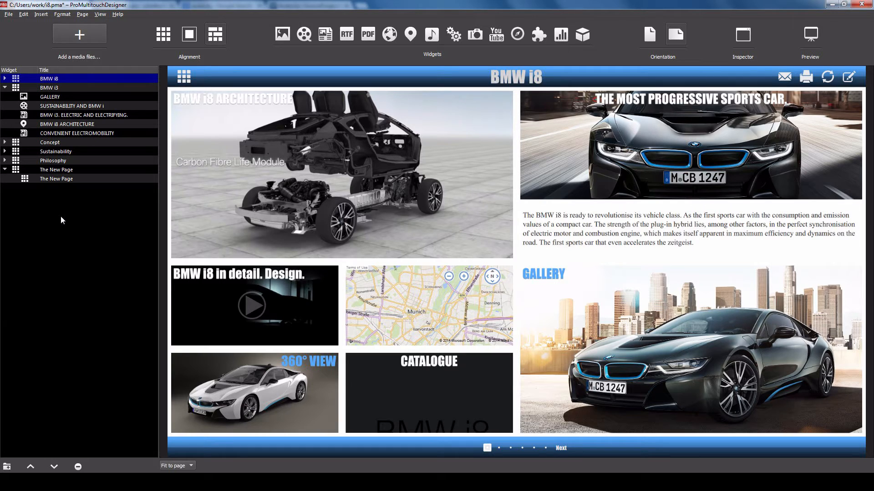
click(4, 78)
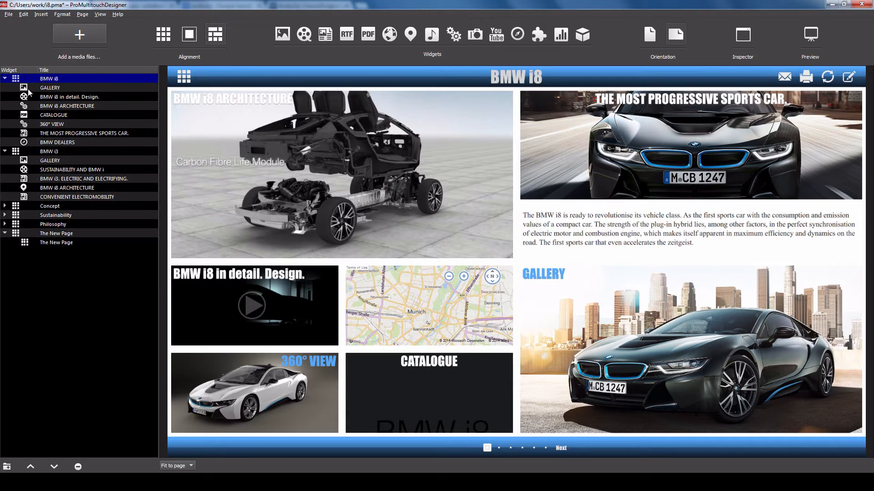
click(49, 87)
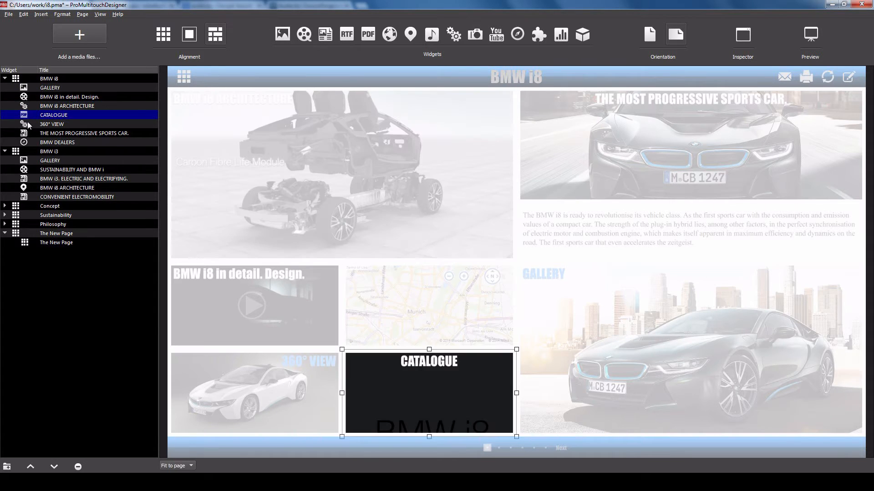
click(51, 124)
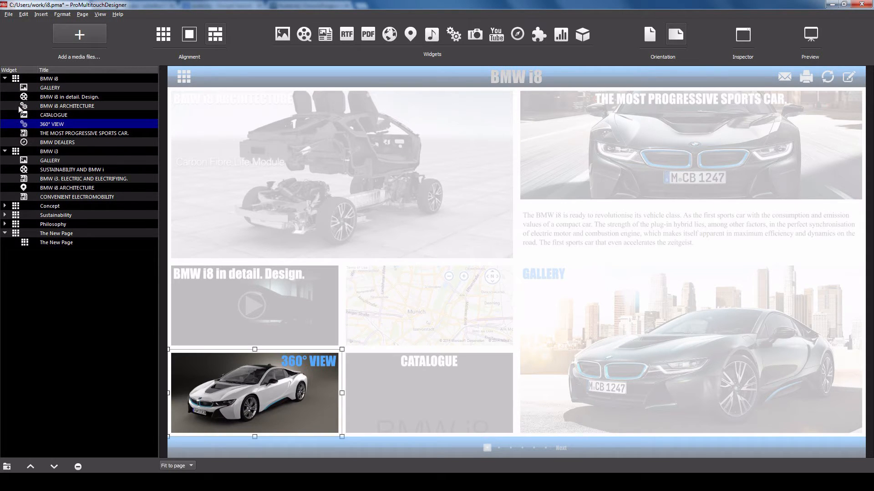
click(69, 98)
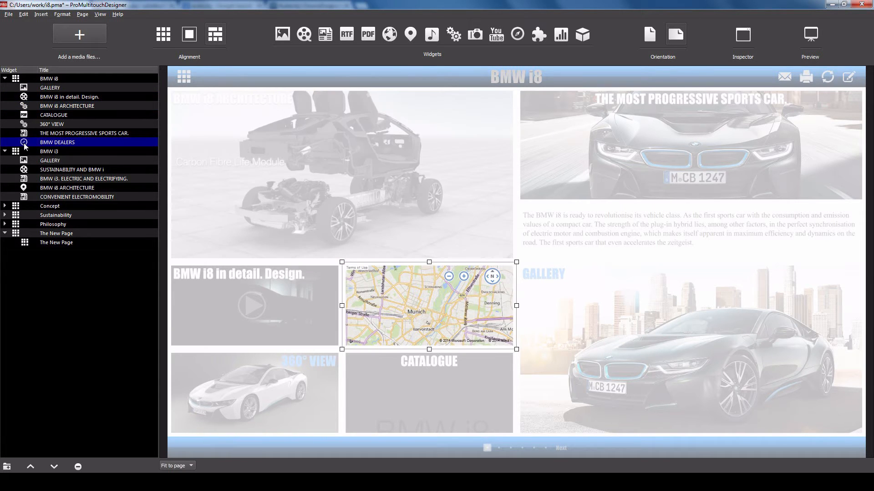
click(84, 133)
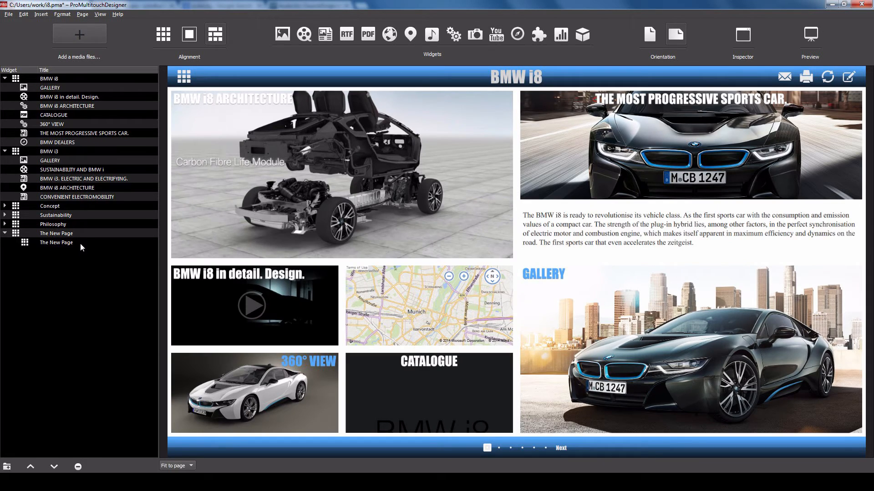
mouse_move(190, 141)
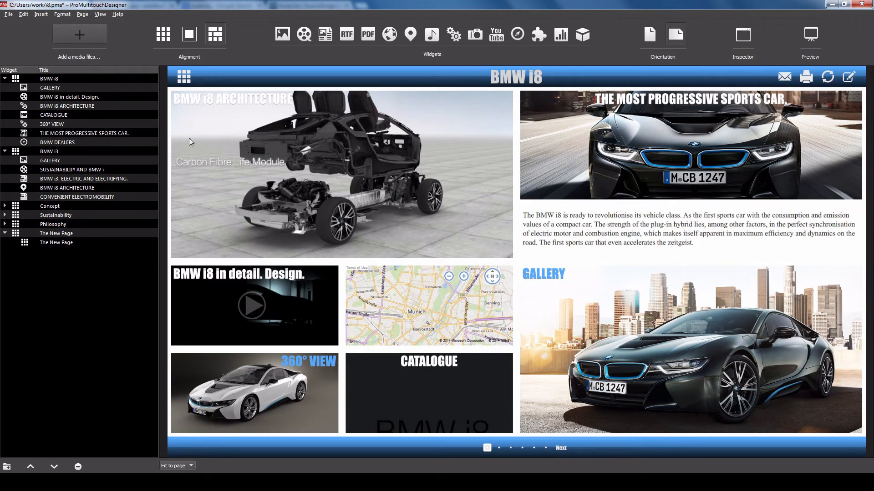
mouse_move(183, 81)
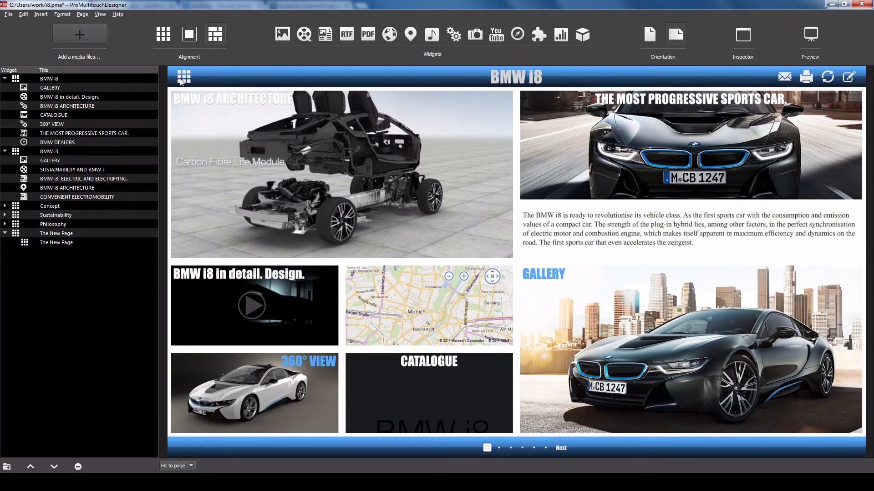
mouse_move(355, 76)
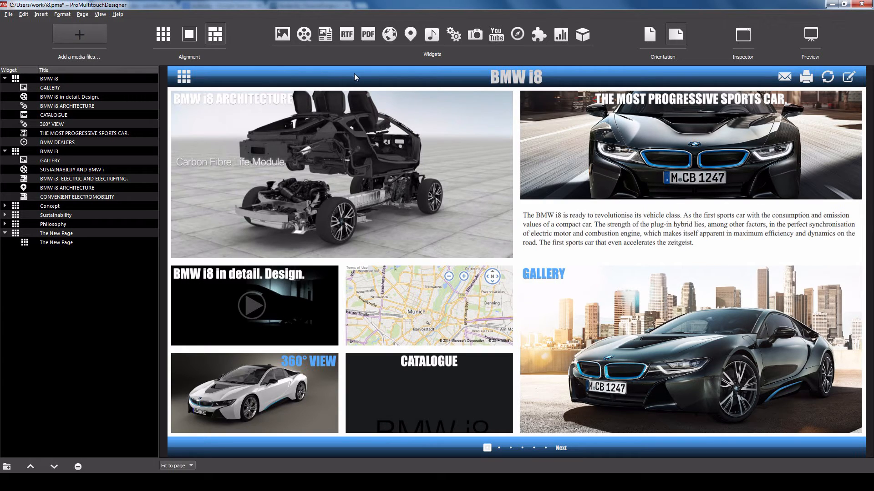
mouse_move(210, 82)
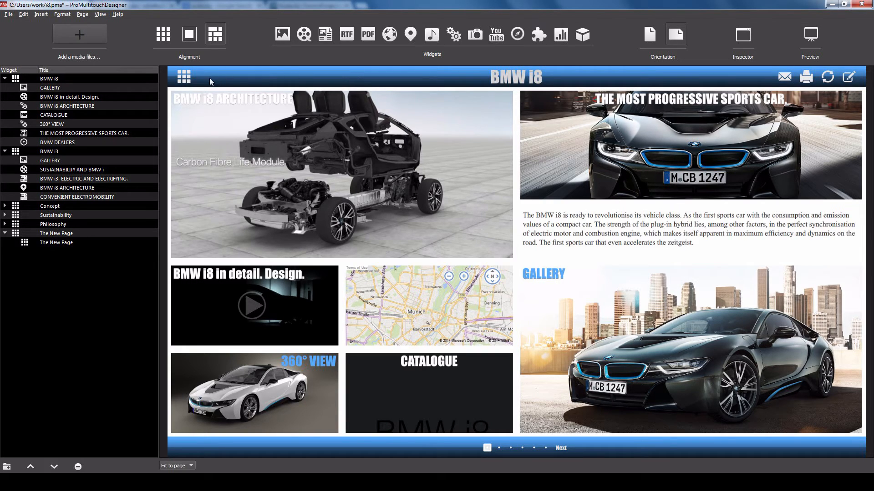
mouse_move(192, 82)
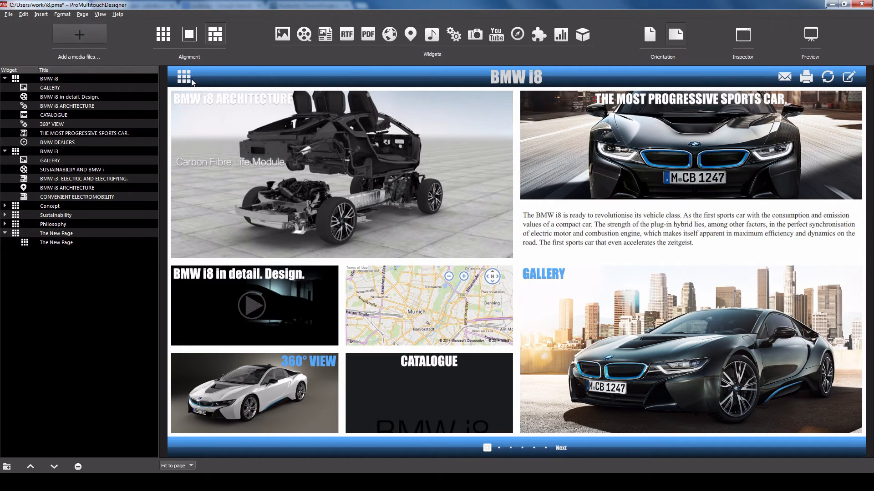
Show the navigation bar's Buttons settings with all buttons enabled in the Inspector
click(184, 77)
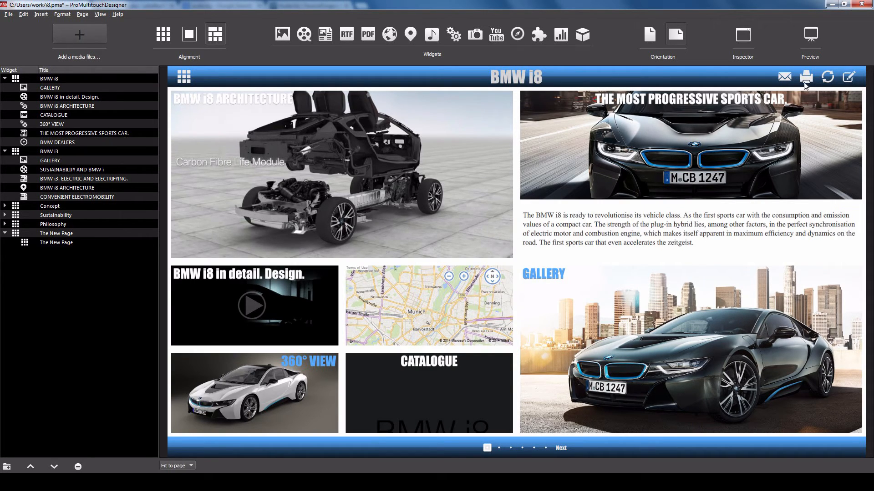
mouse_move(763, 76)
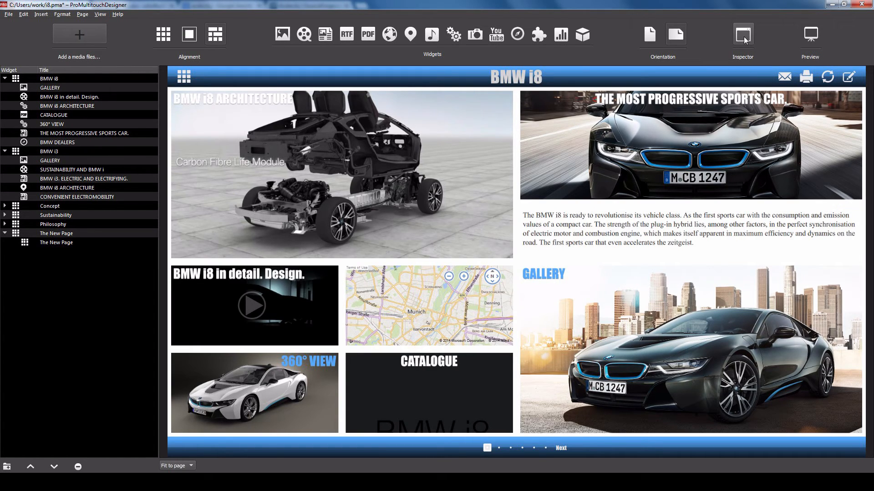
click(742, 35)
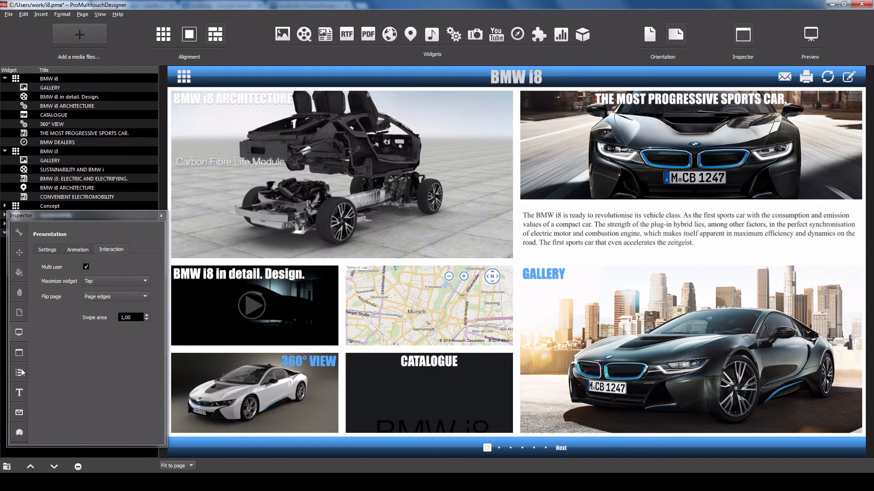
click(18, 352)
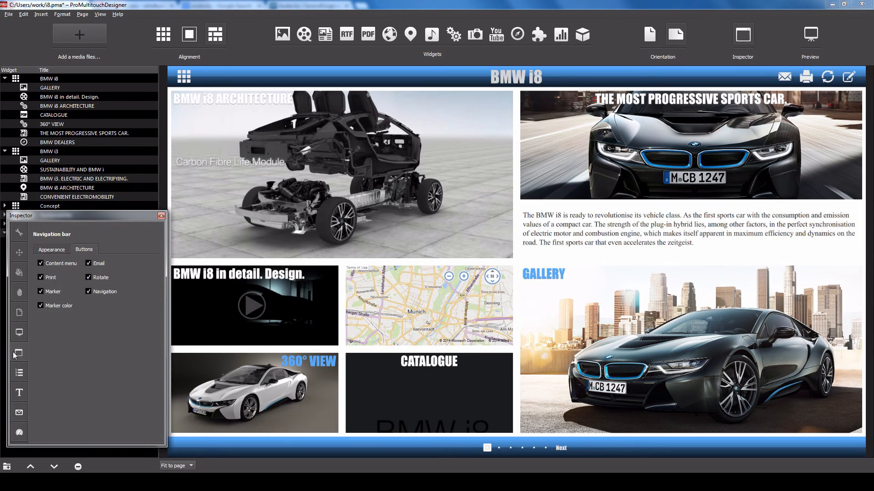